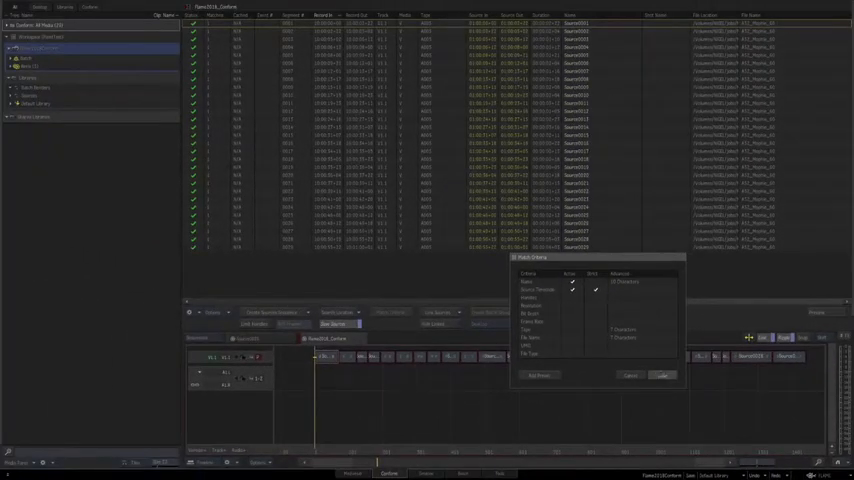
Leave the conform clip list and timeline and bring up the node-based Batch compositing schematic.
{"action": "left_click", "coordinate": [664, 376]}
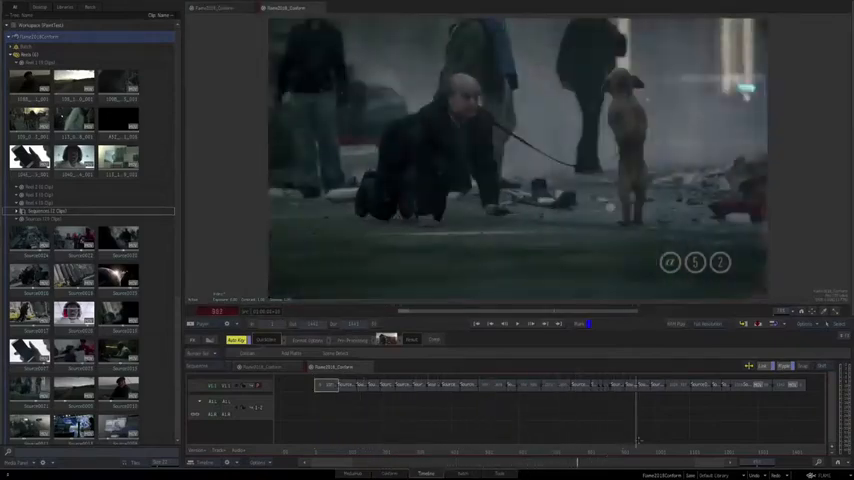
{"action": "left_click", "coordinate": [470, 472]}
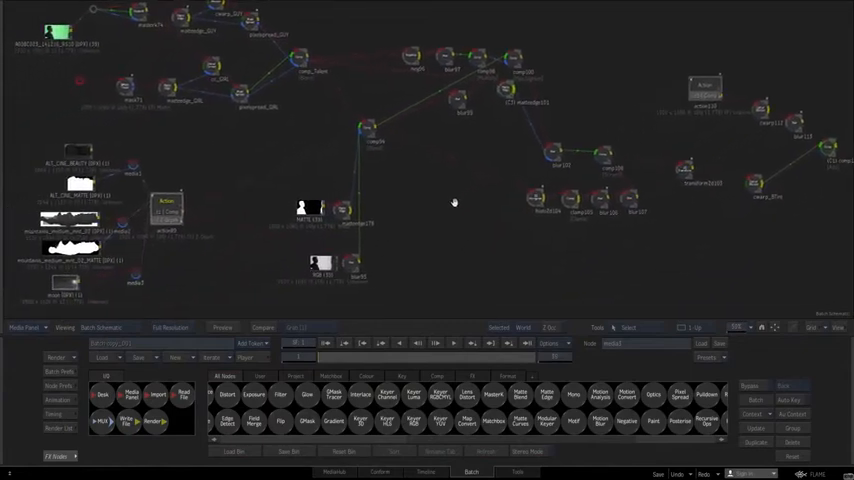